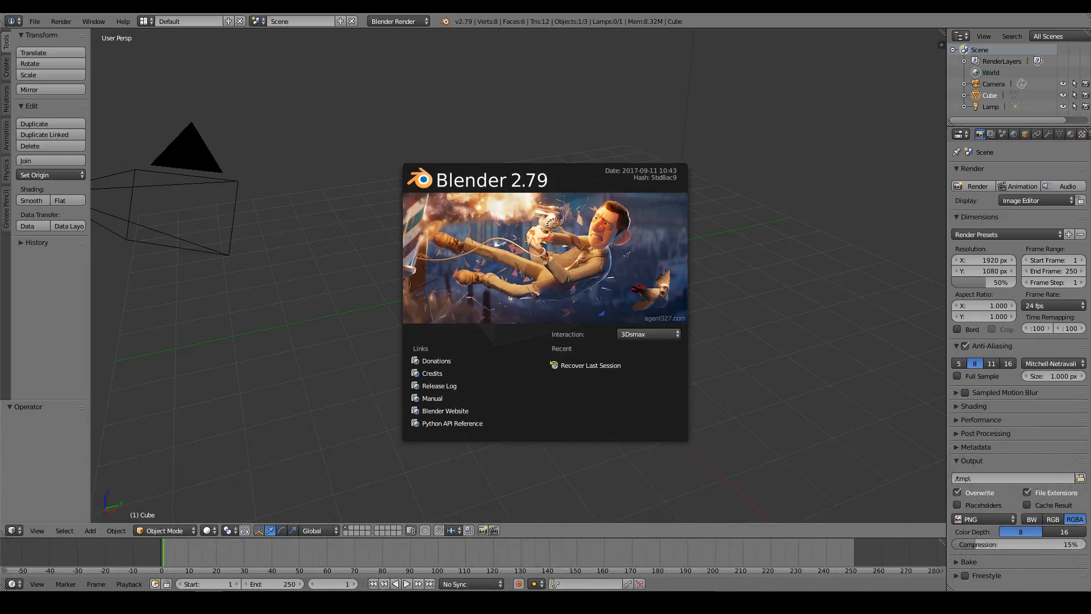
Step: Set the splash-screen Interaction preset to 3Dsmax
click(647, 333)
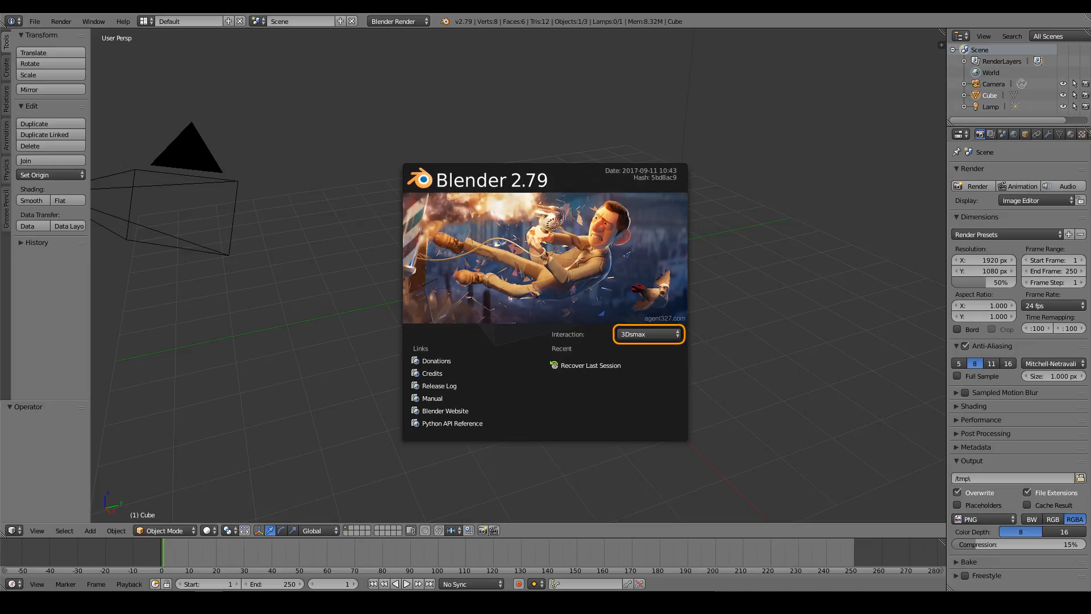
Step: Bring up User Preferences from the File menu to adjust Interface settings
click(33, 21)
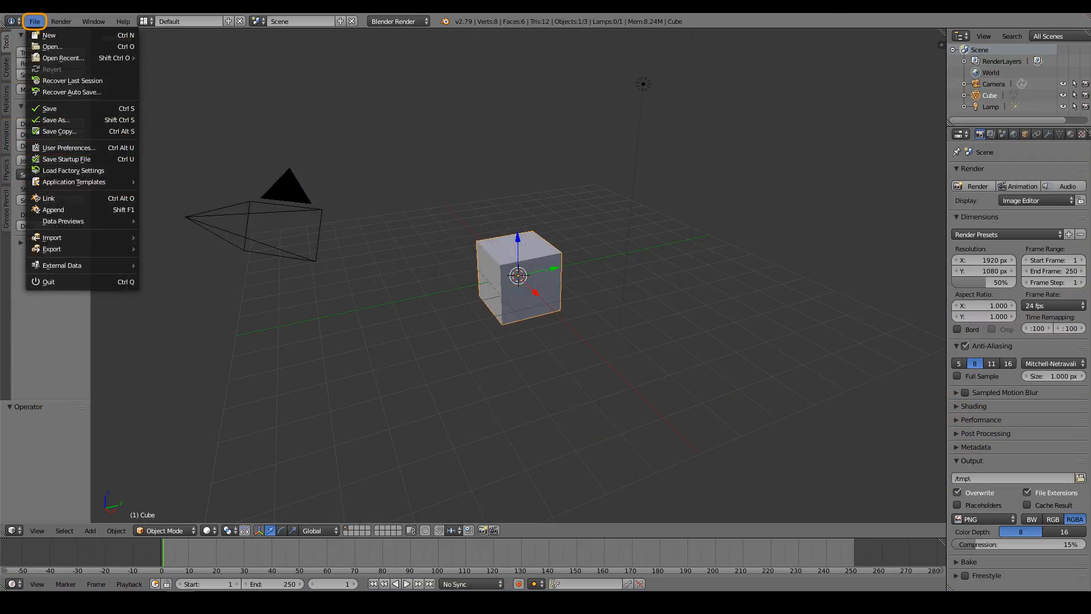
mouse_move(68, 146)
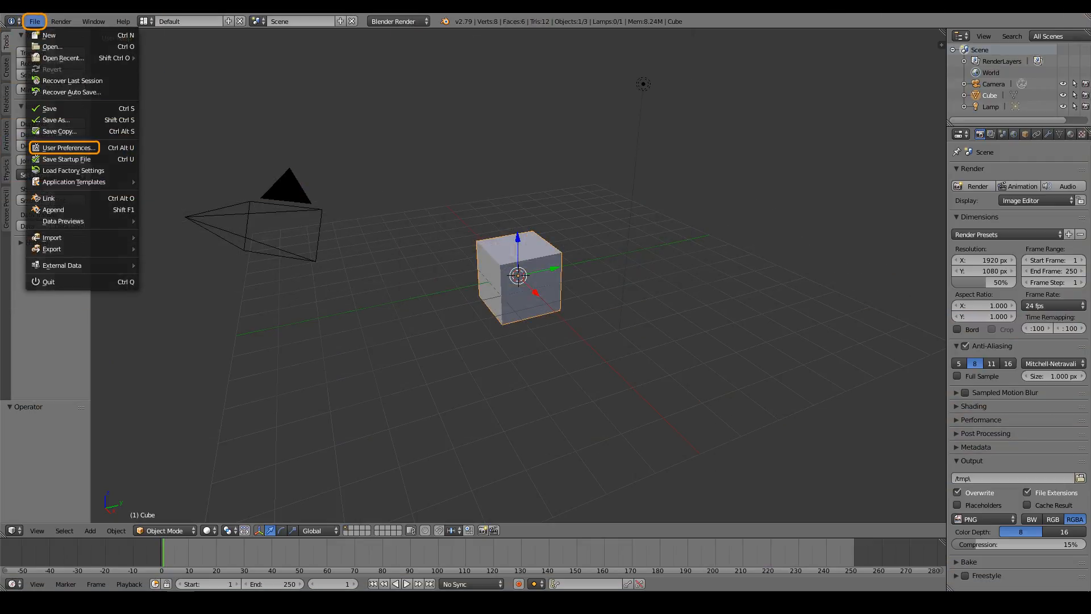
click(68, 146)
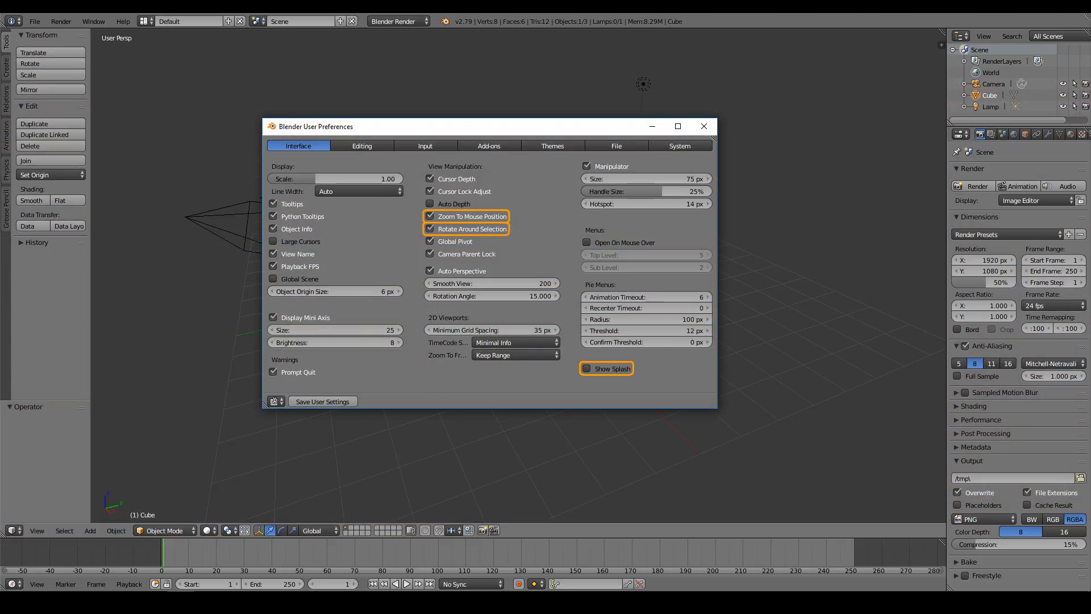
Step: Set Undo Steps to 256 in the Editing preferences
click(361, 146)
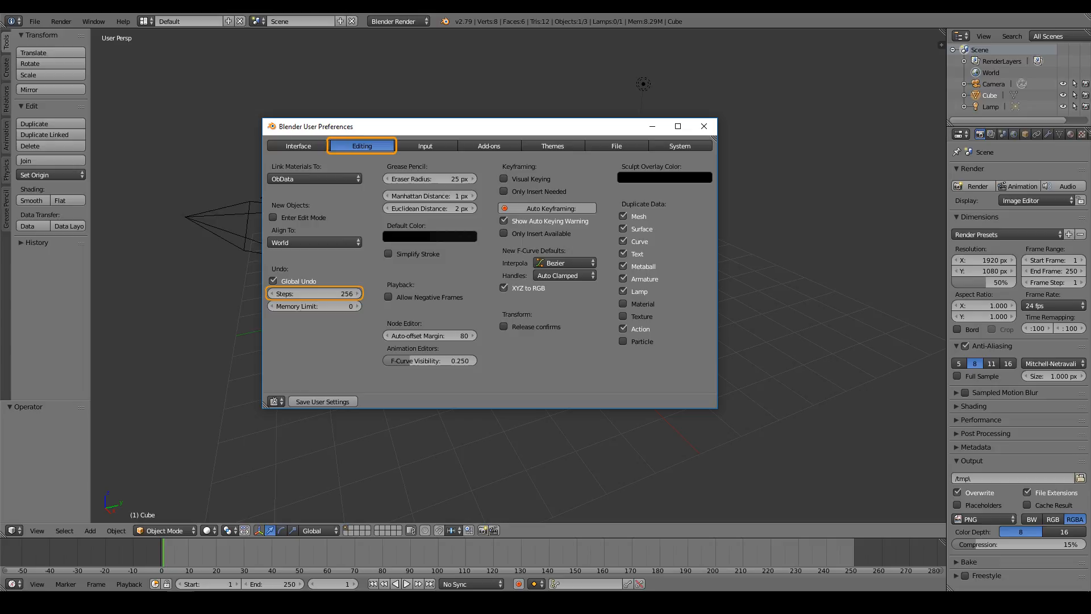
mouse_move(424, 145)
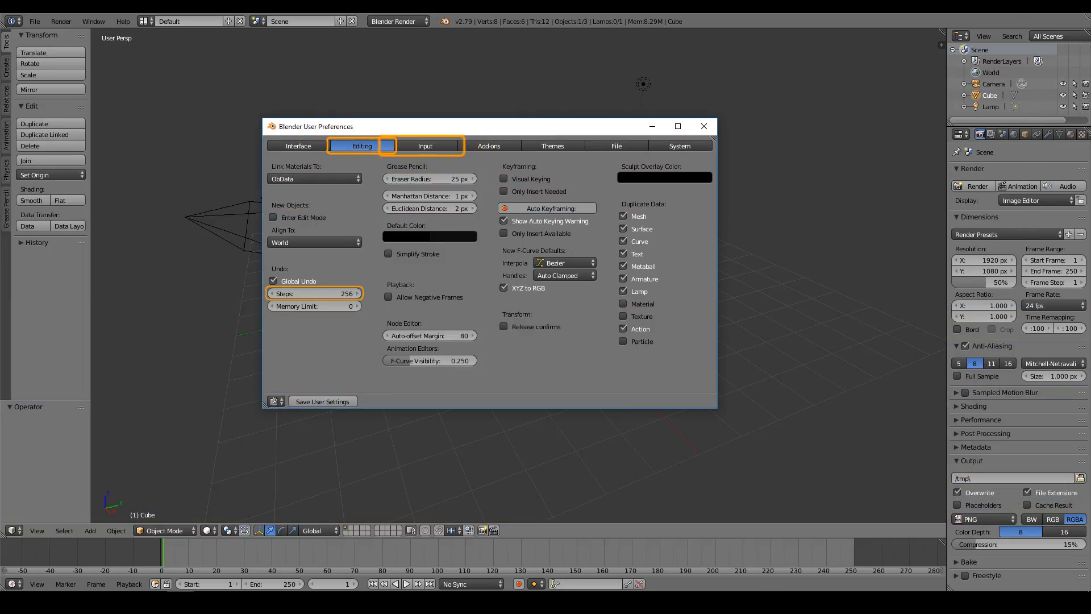
Step: Inspect the 3D View (Global) Rotate/Move/Zoom bindings under Input, then move to System settings
click(424, 145)
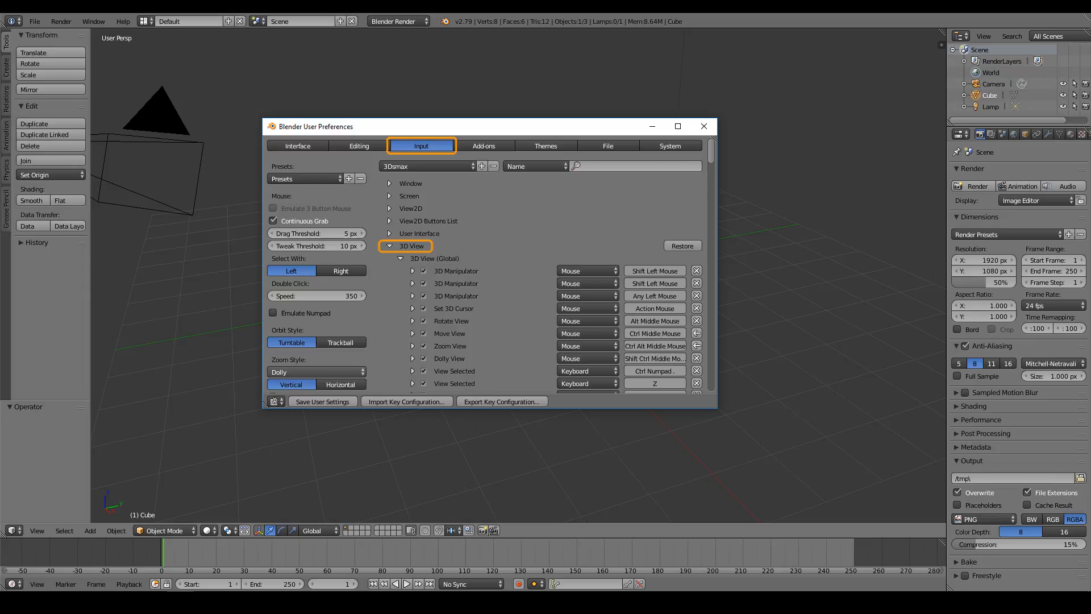
click(433, 258)
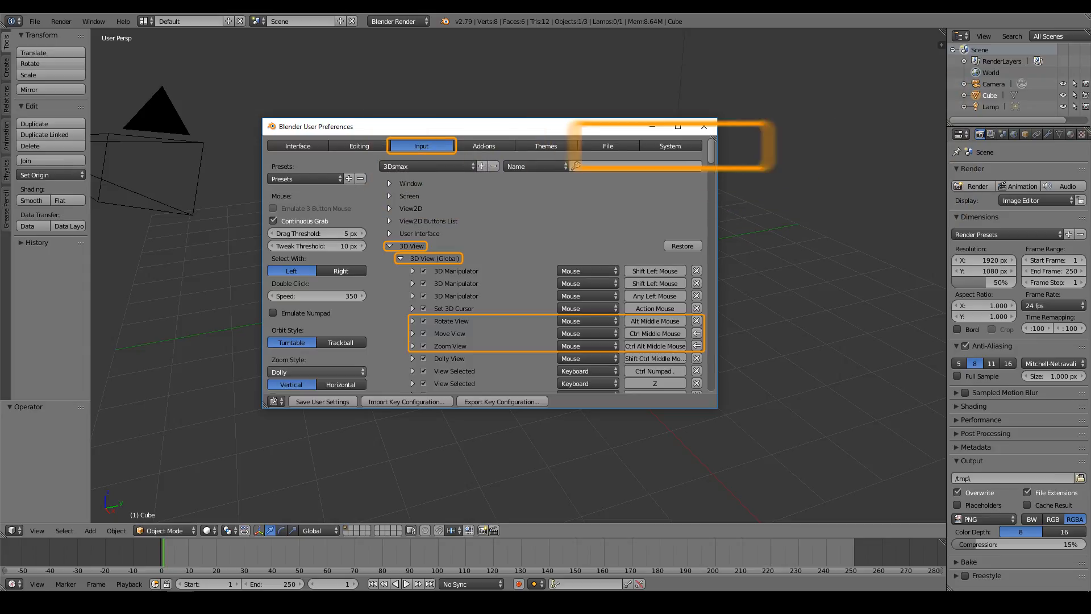
click(668, 146)
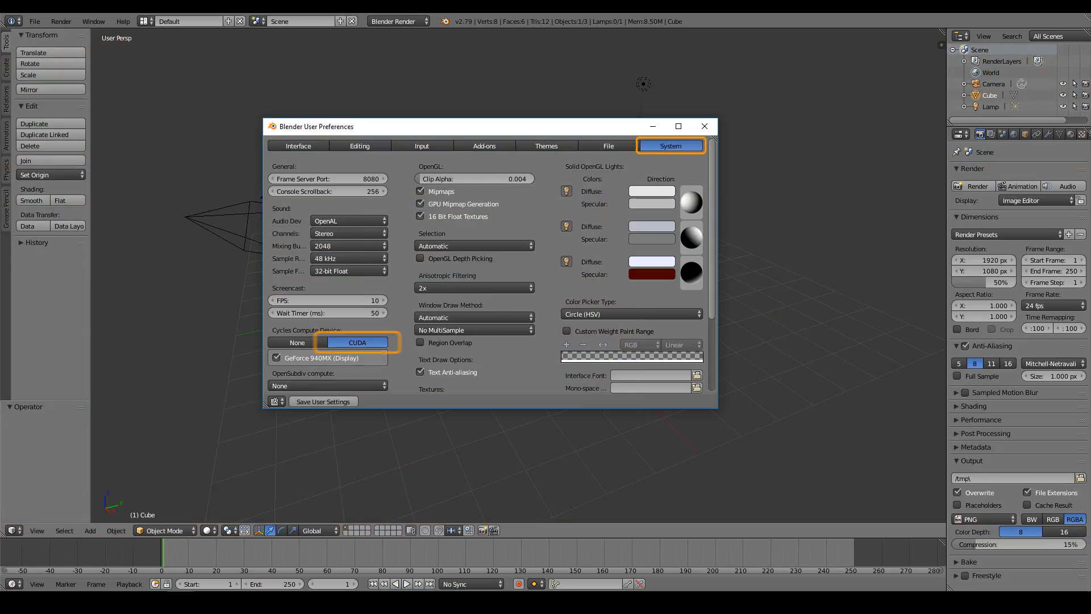
mouse_move(355, 343)
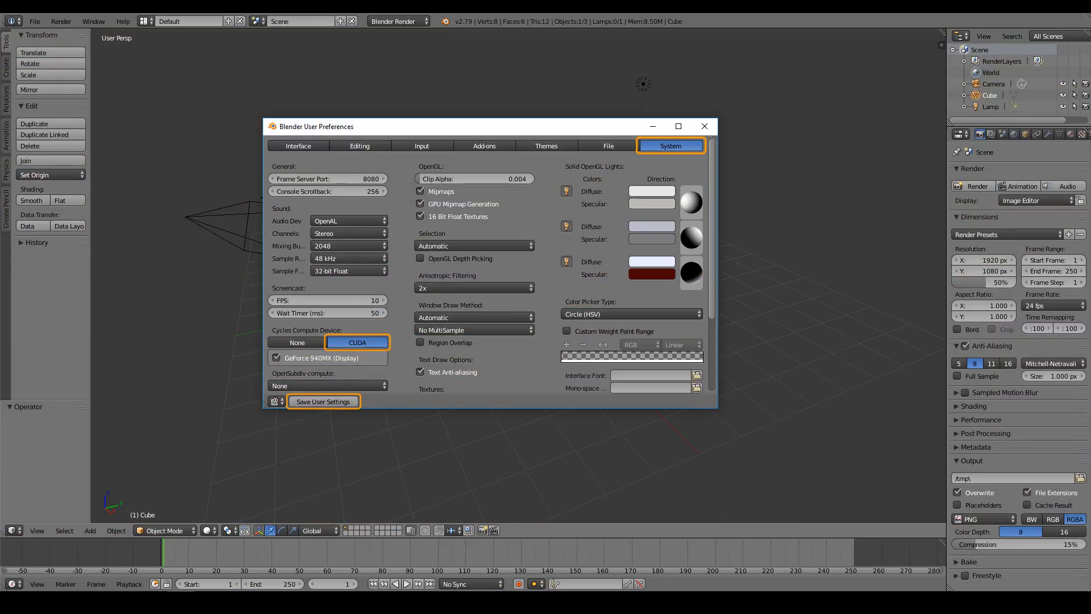
Step: Save the user settings with CUDA as the Cycles compute device
click(703, 126)
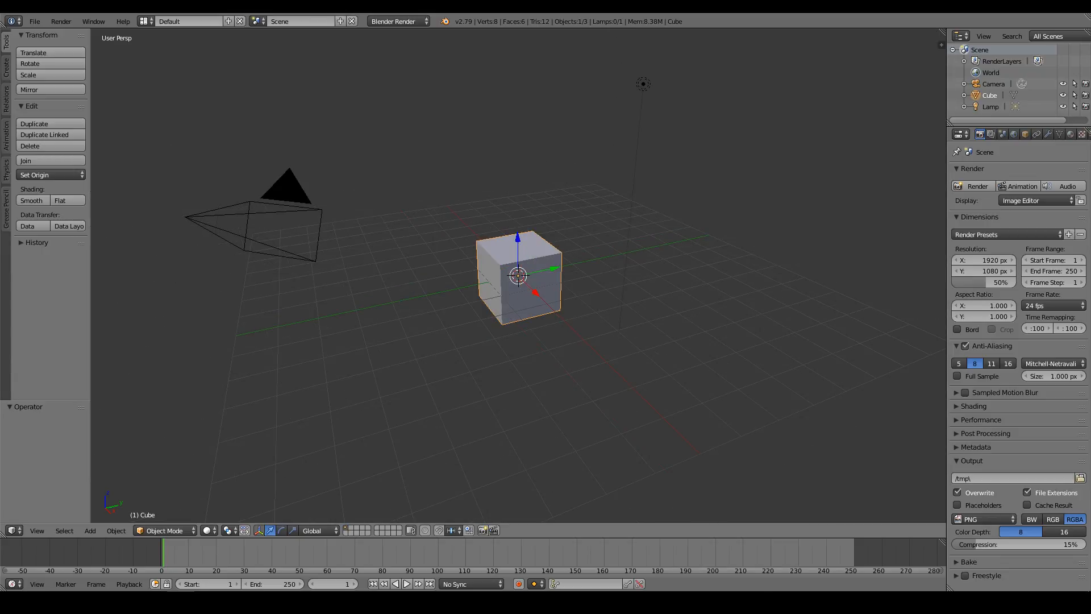
Step: Save the startup file and toggle quad view with Alt+W
click(33, 20)
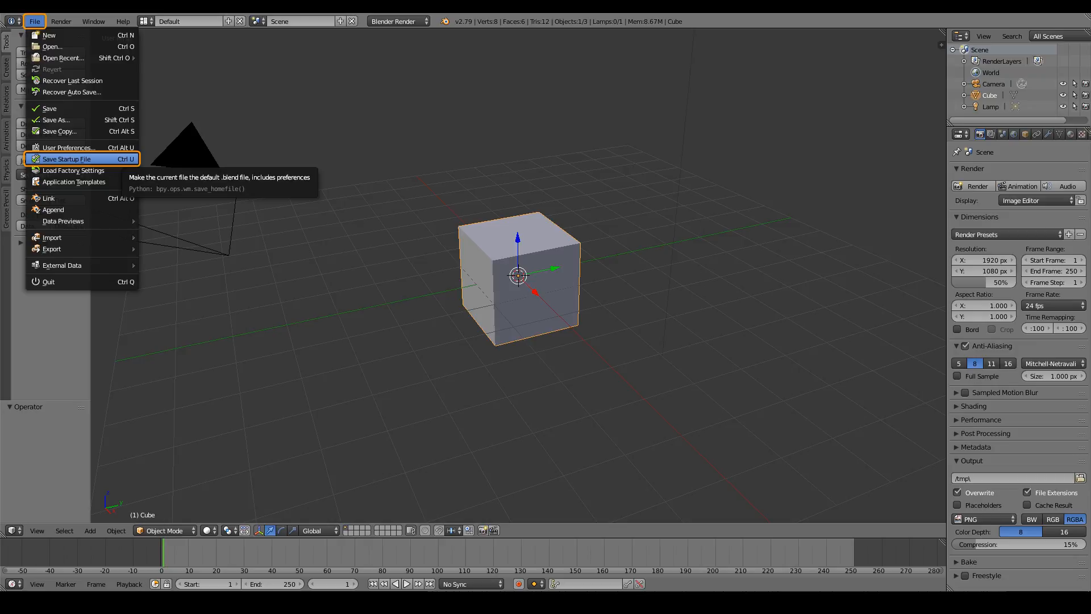
key(alt+w)
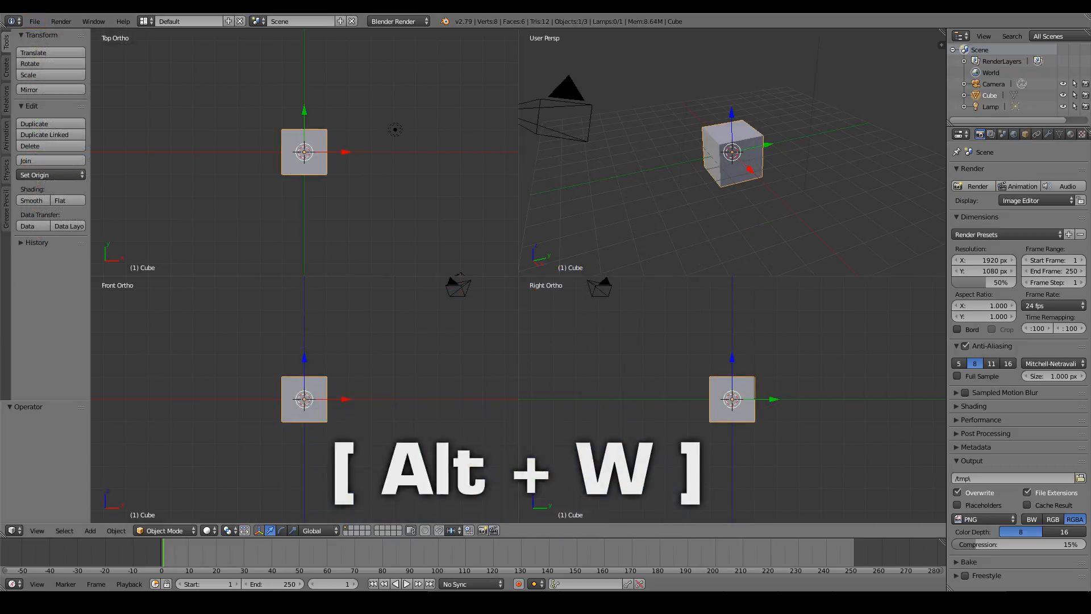